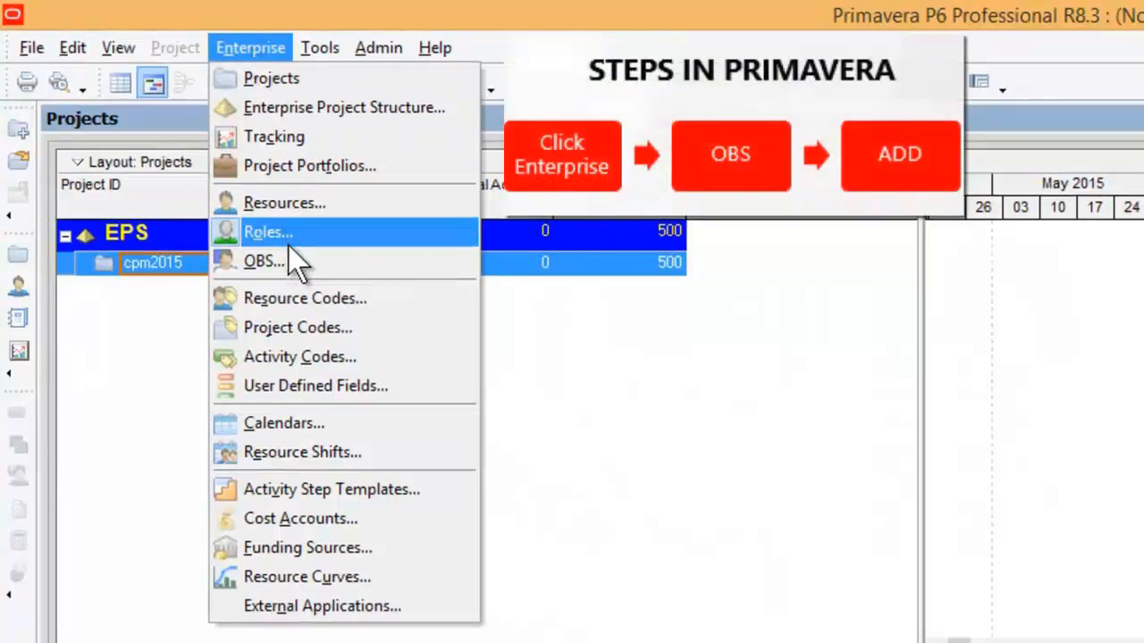
pyautogui.moveTo(295, 259)
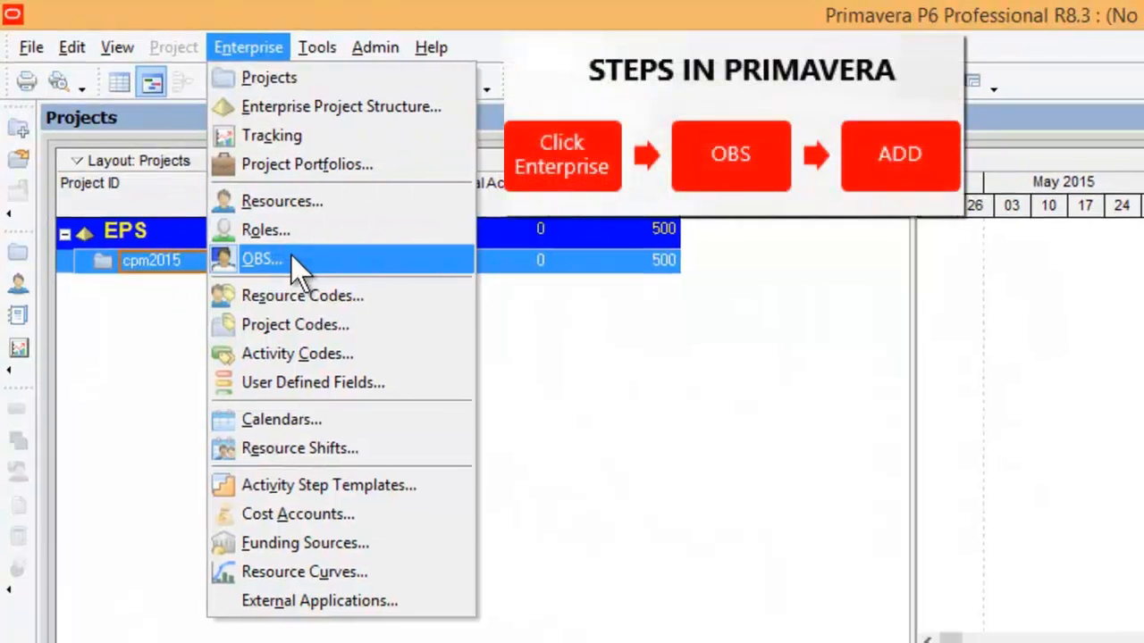
# Open the Organizational Breakdown Structure dialog from the Enterprise menu
pyautogui.click(262, 258)
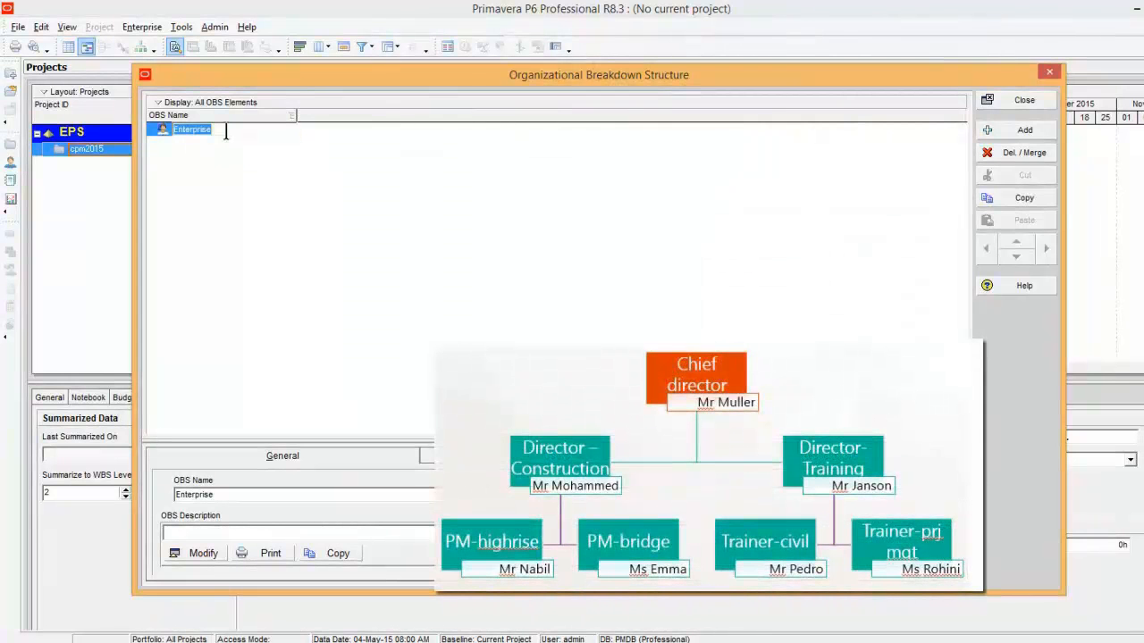
# Rename the root Enterprise element to 'Cheif Director/Mr Muller'
pyautogui.write('Cheif Director-M')
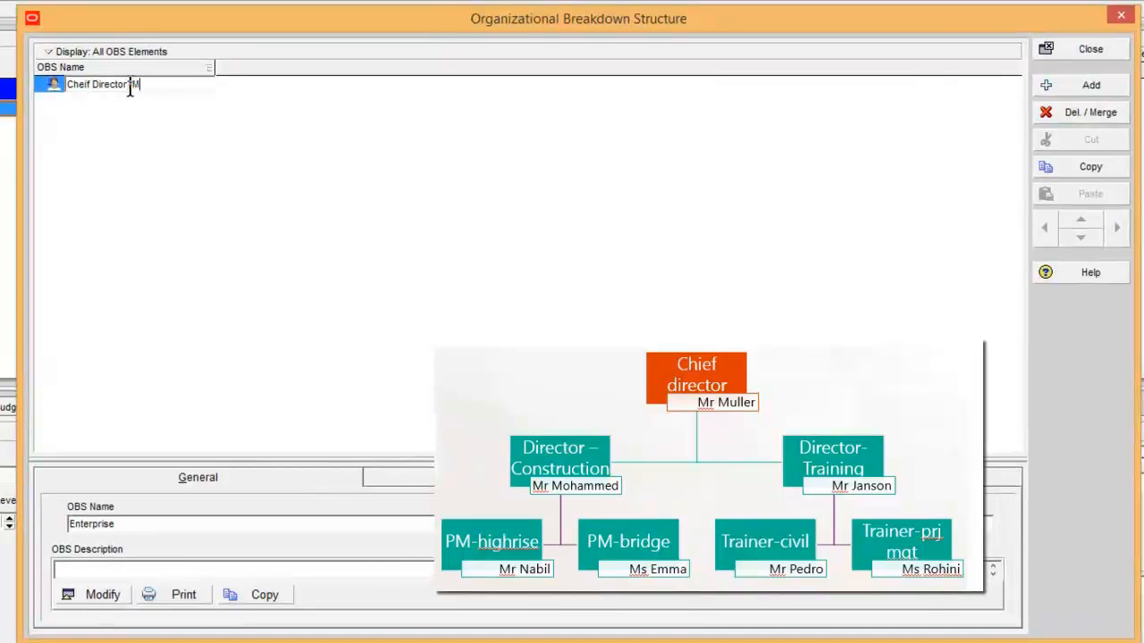
pyautogui.press('Backspace')
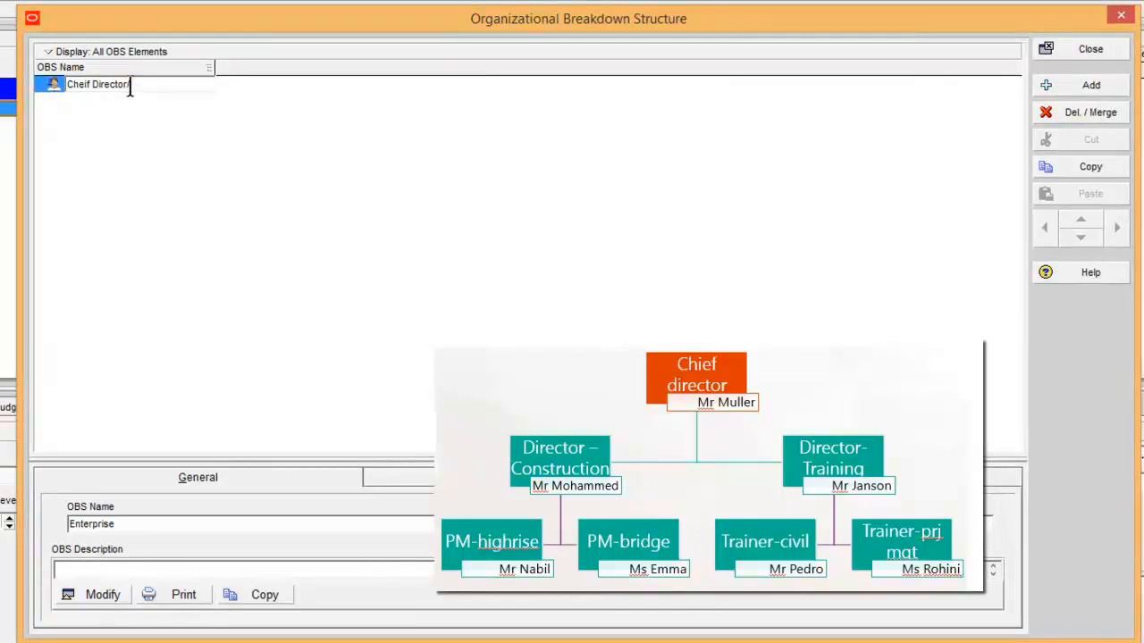
pyautogui.write('Mr Mull')
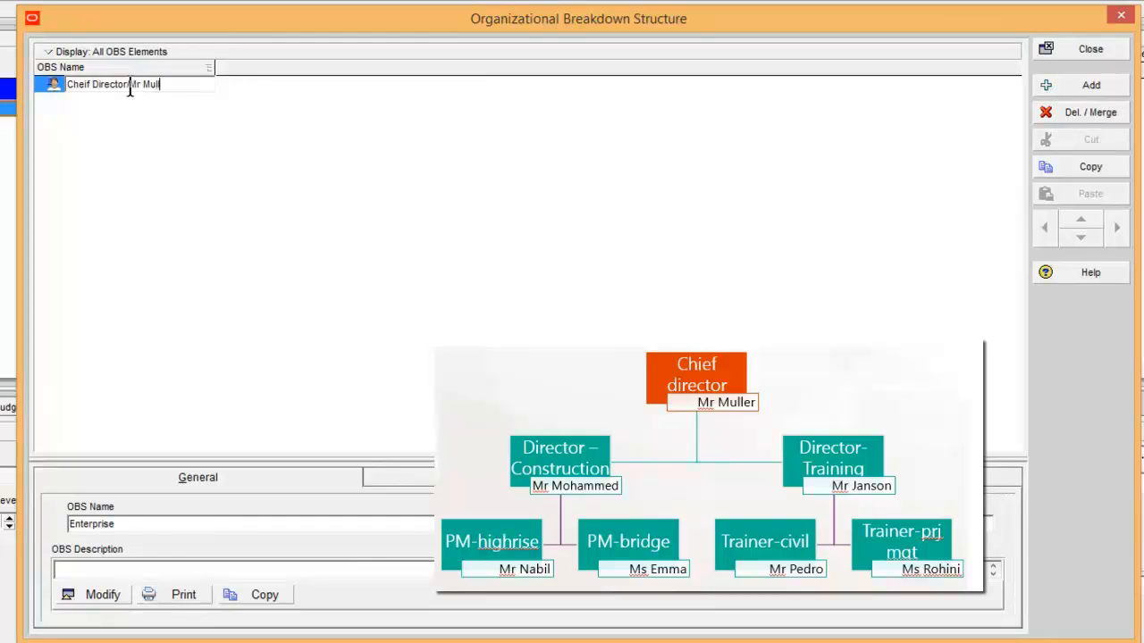
pyautogui.write('ler')
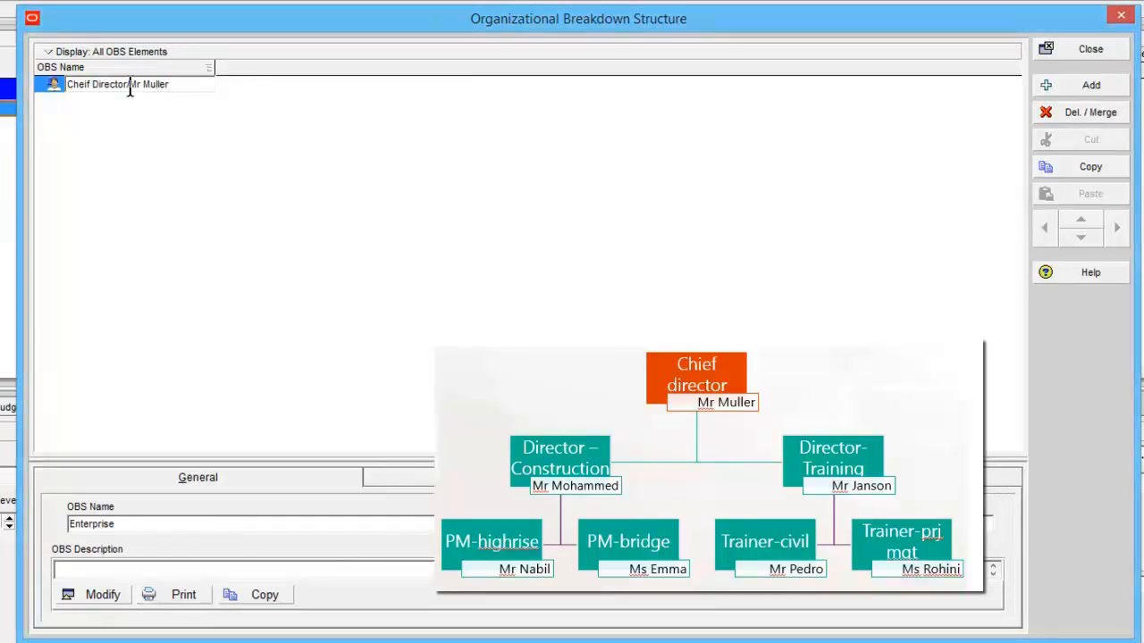
pyautogui.click(116, 83)
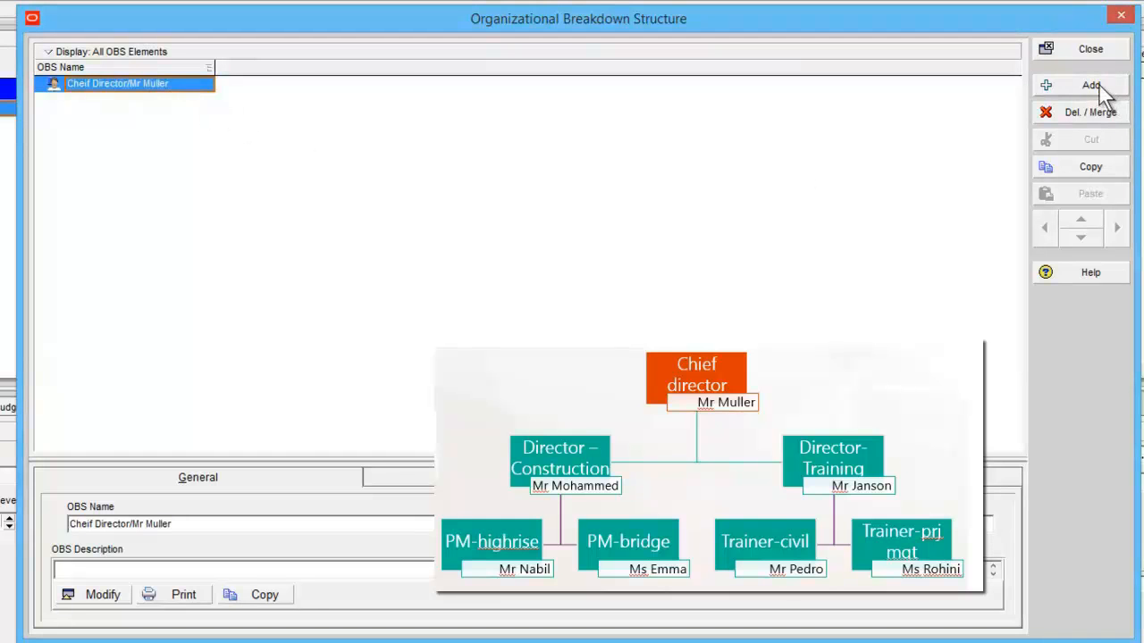
# Add two child elements and name the first 'Director of construction/Mr muhammed'
pyautogui.click(1090, 85)
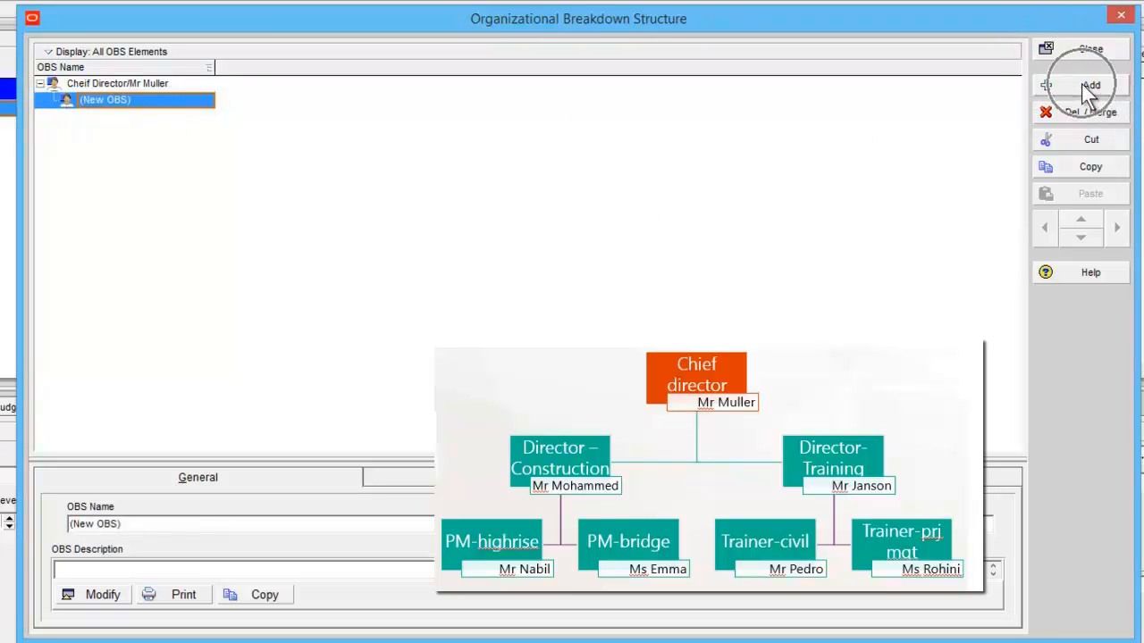
pyautogui.click(1090, 85)
pyautogui.write('D')
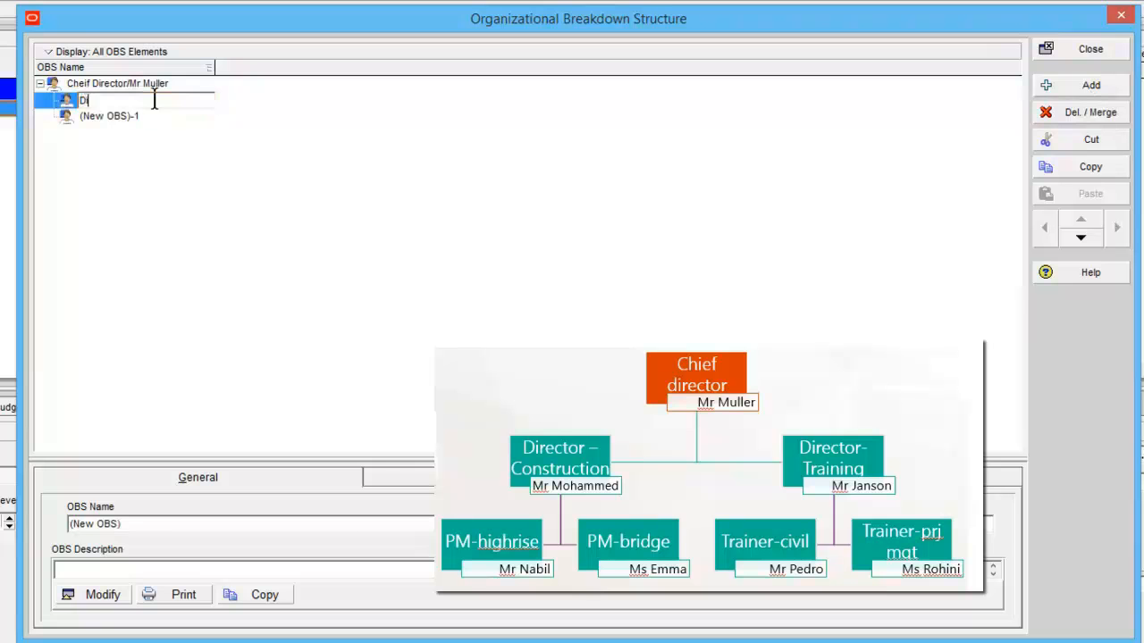
pyautogui.write('irector of construction')
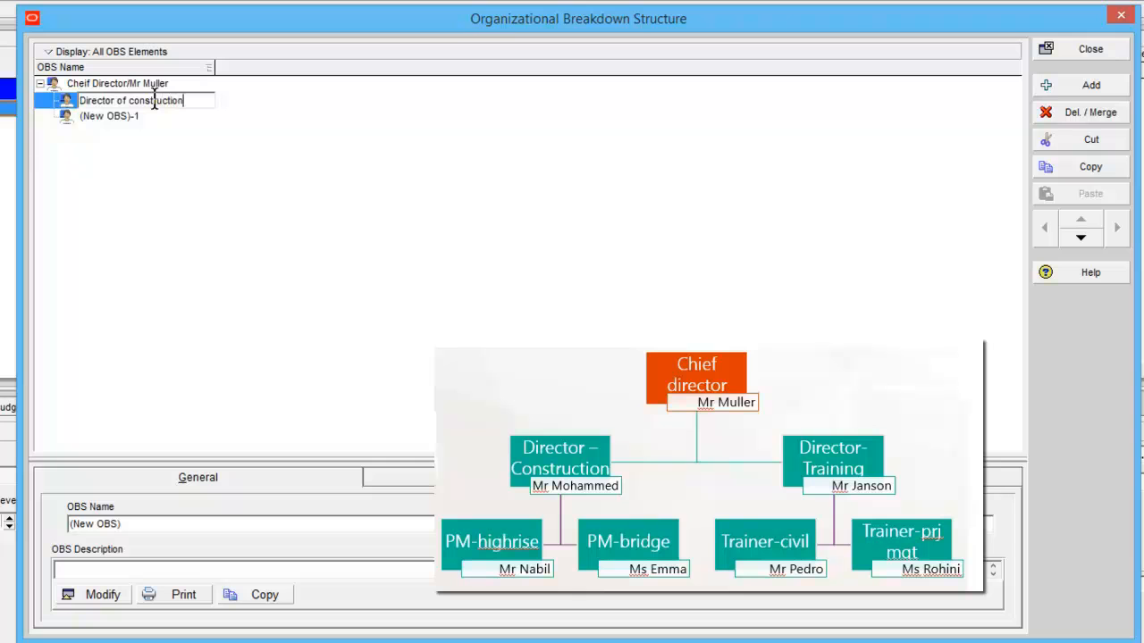
pyautogui.write('/Mr')
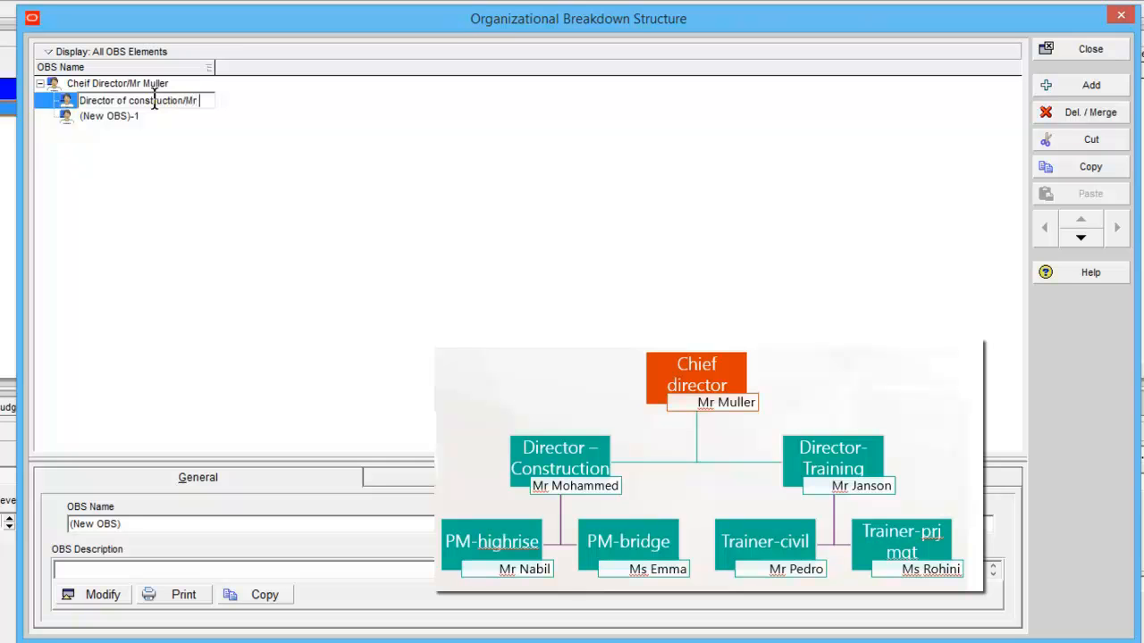
pyautogui.write('muhammed')
pyautogui.click(146, 116)
pyautogui.write('Director')
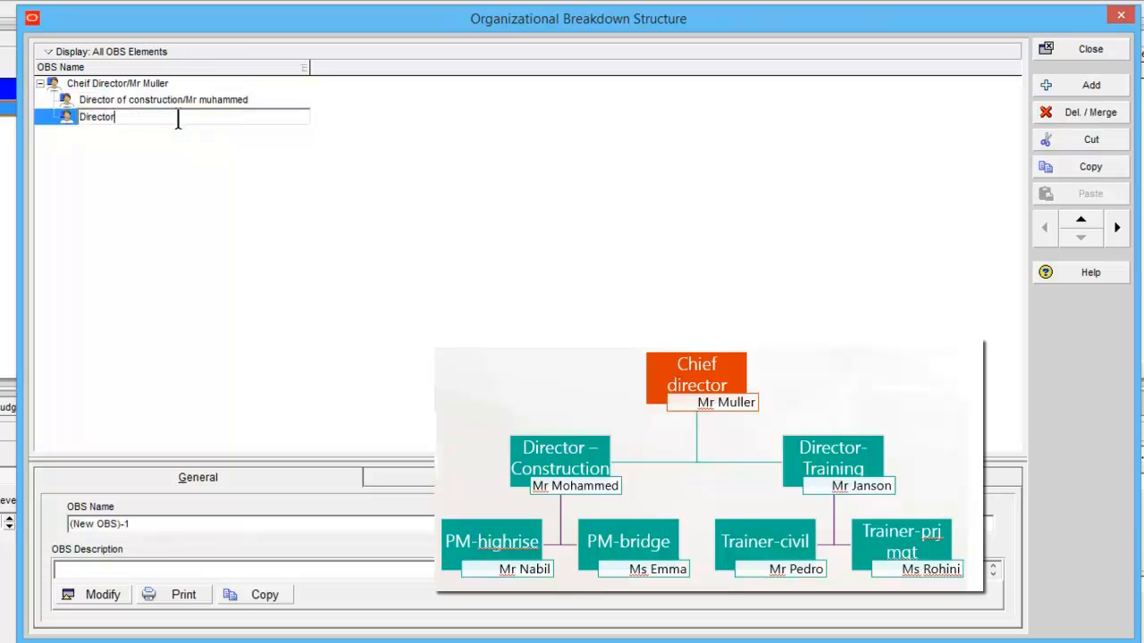
# Name the second element 'Director Of training /Mr janson', then select the construction director
pyautogui.write('Of training /Mr ja')
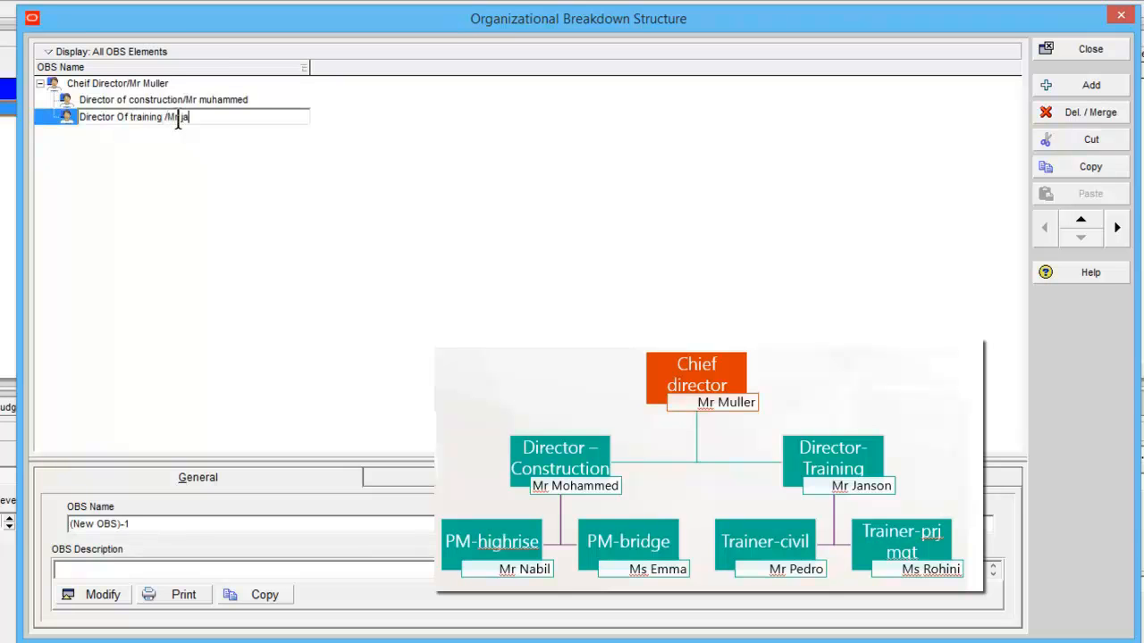
pyautogui.press('Return')
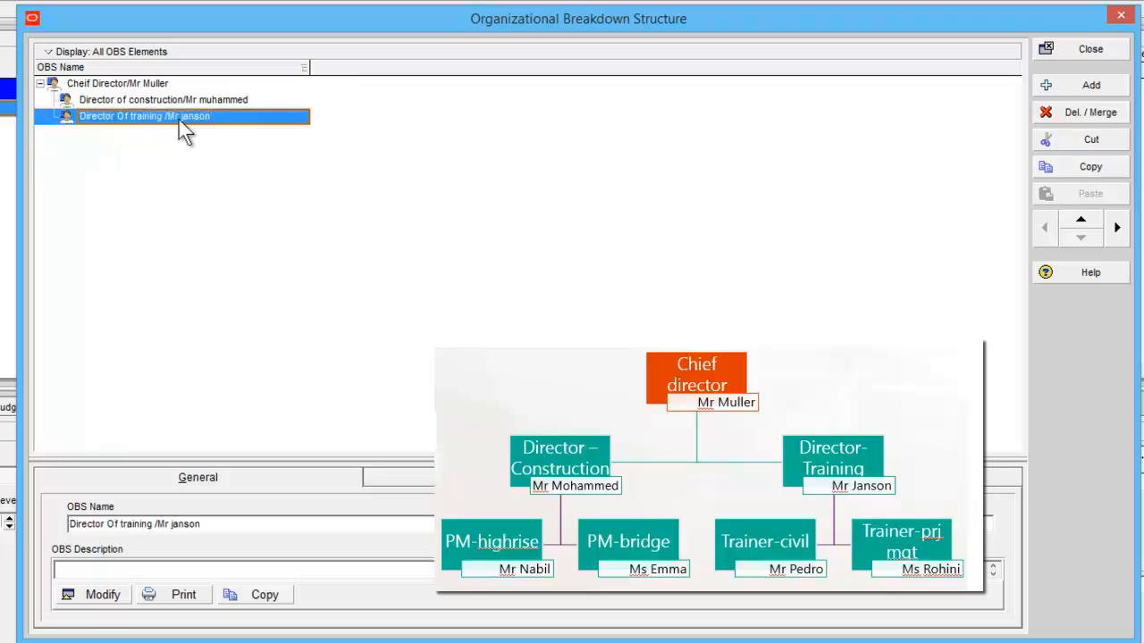
pyautogui.click(164, 99)
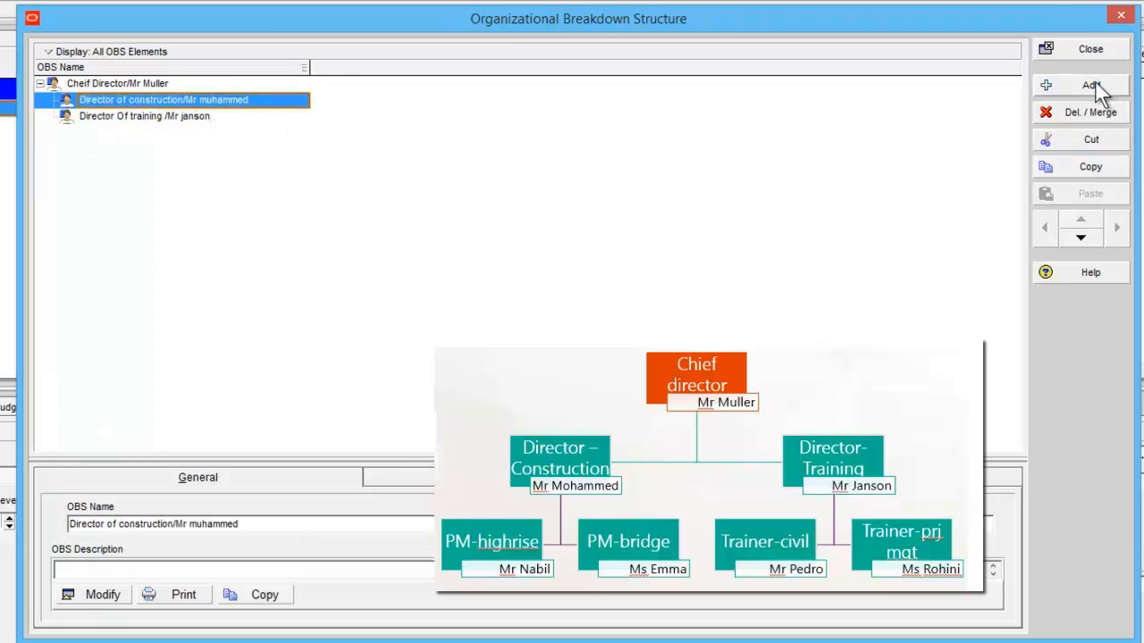
# Add PM-Highrise and PM-Bridge as children of Director of construction
pyautogui.click(1090, 85)
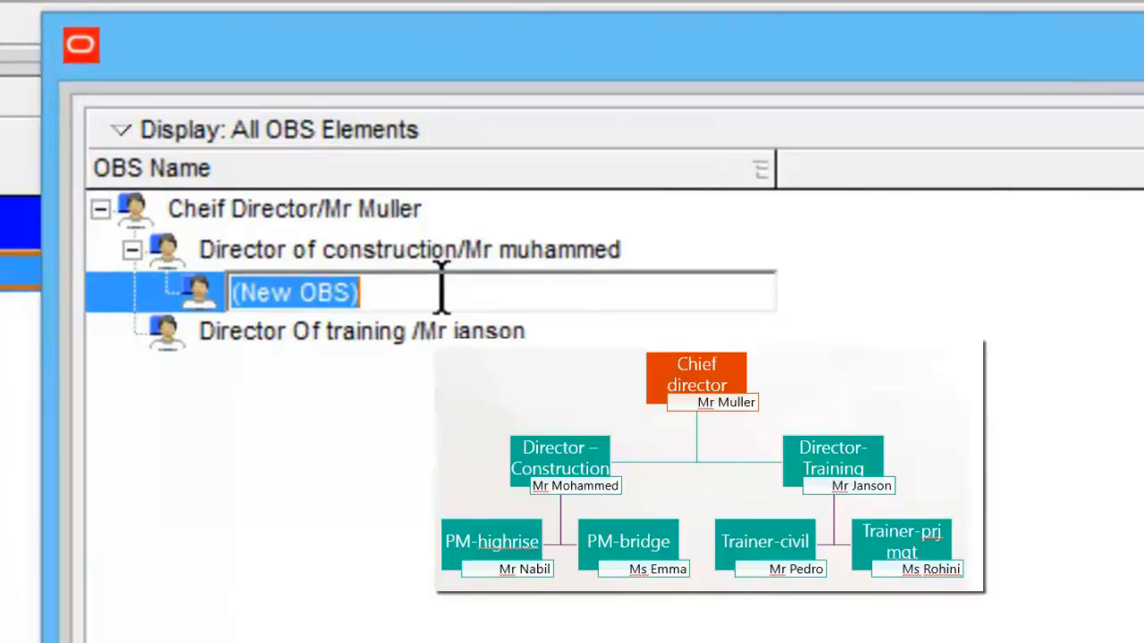
pyautogui.write('PM-H')
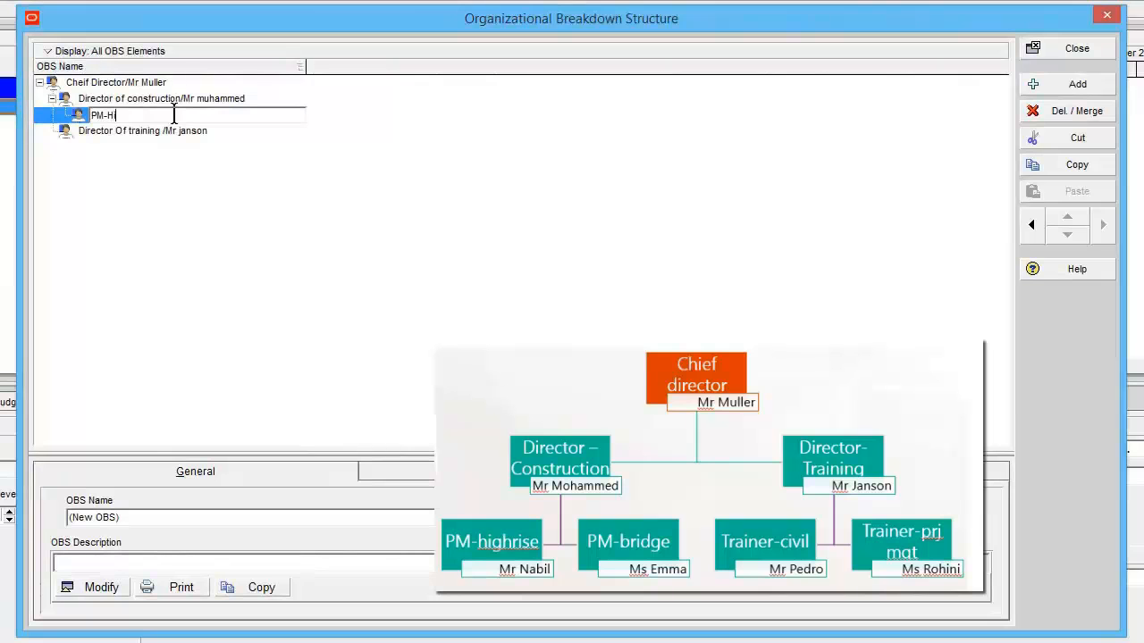
pyautogui.write('ighrise')
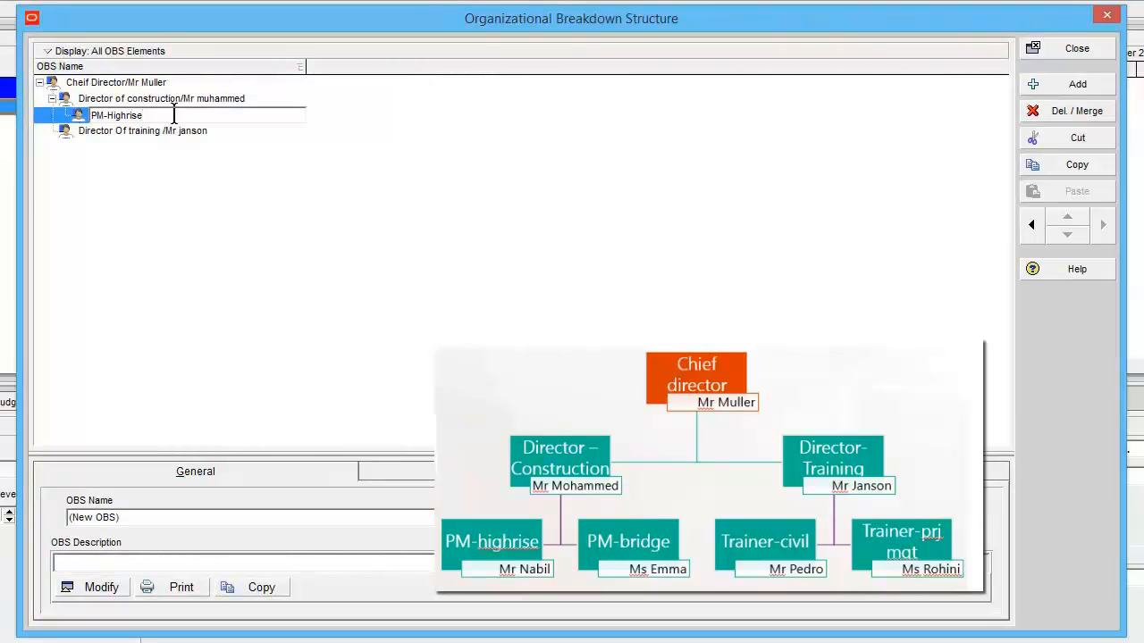
pyautogui.click(116, 115)
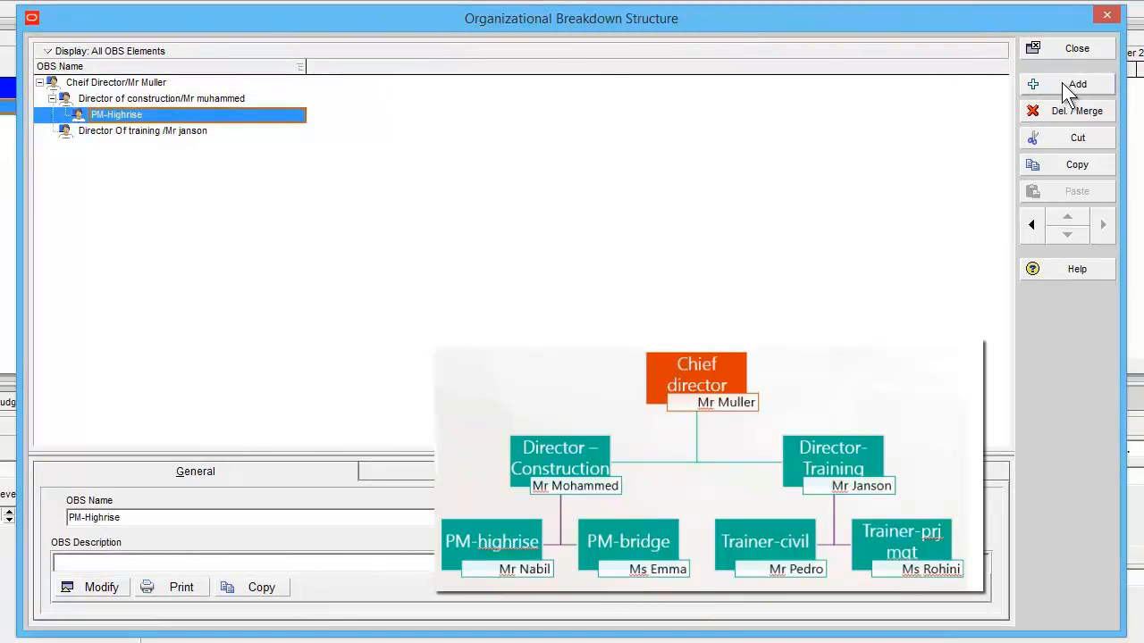
pyautogui.click(1077, 84)
pyautogui.write('P')
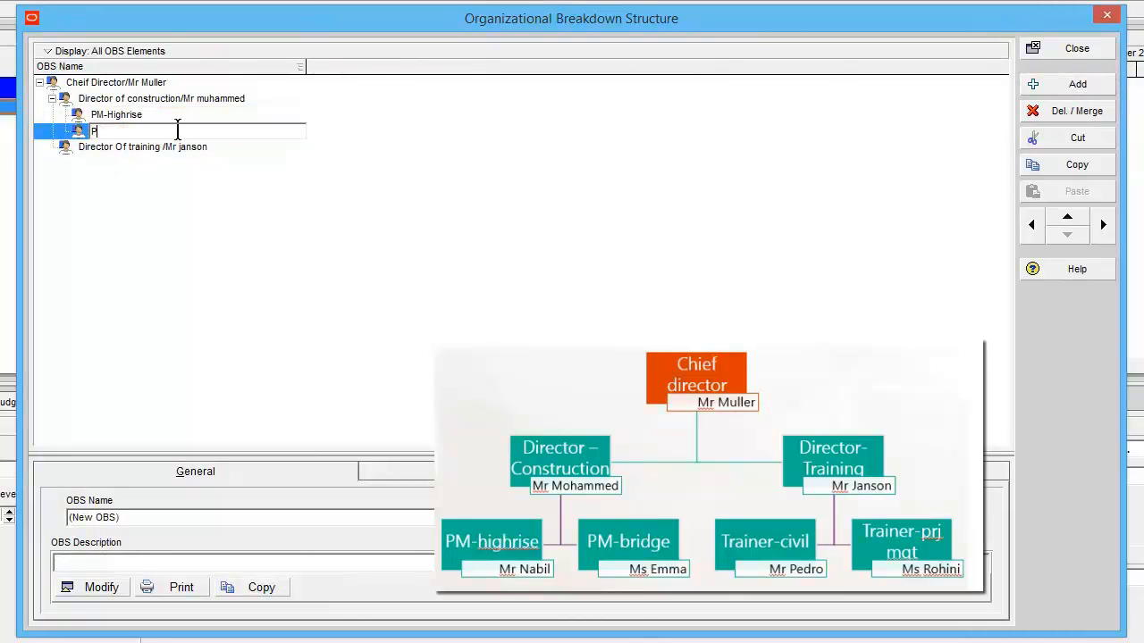
pyautogui.write('M-Bridge')
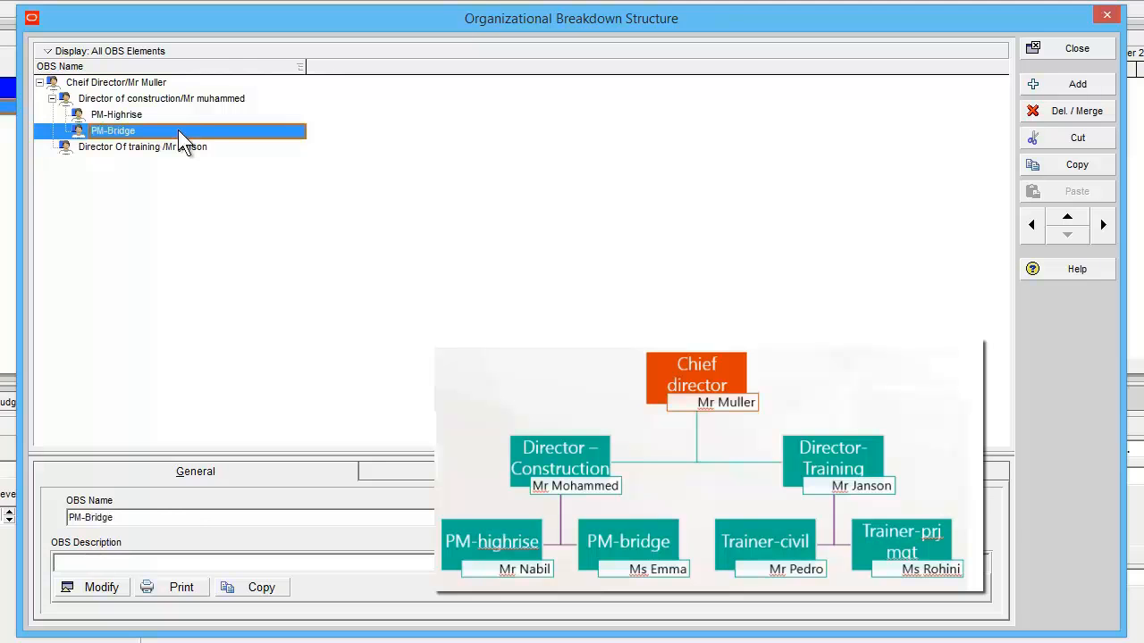
# Add a child under Director Of training named 'Trainer-Civil'
pyautogui.click(142, 147)
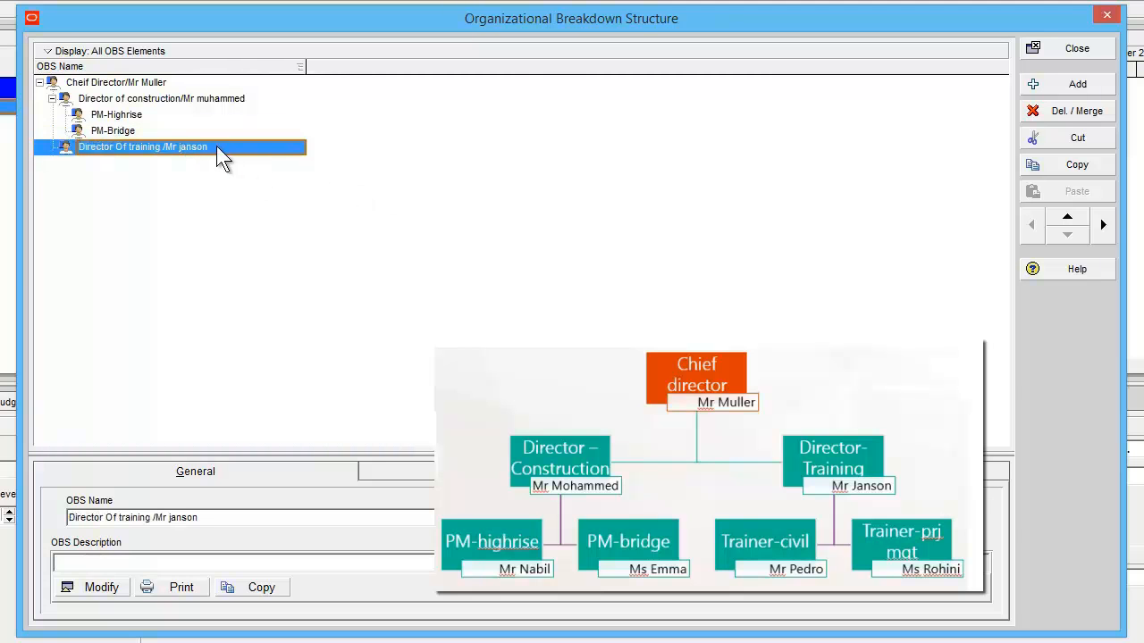
pyautogui.click(1076, 83)
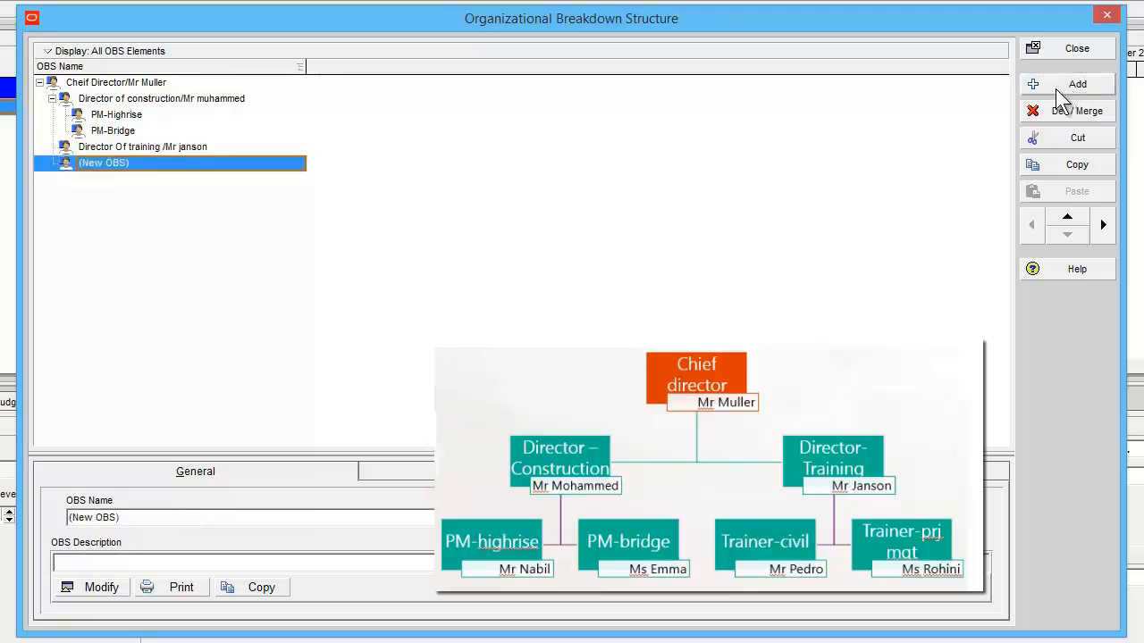
pyautogui.moveTo(58, 128)
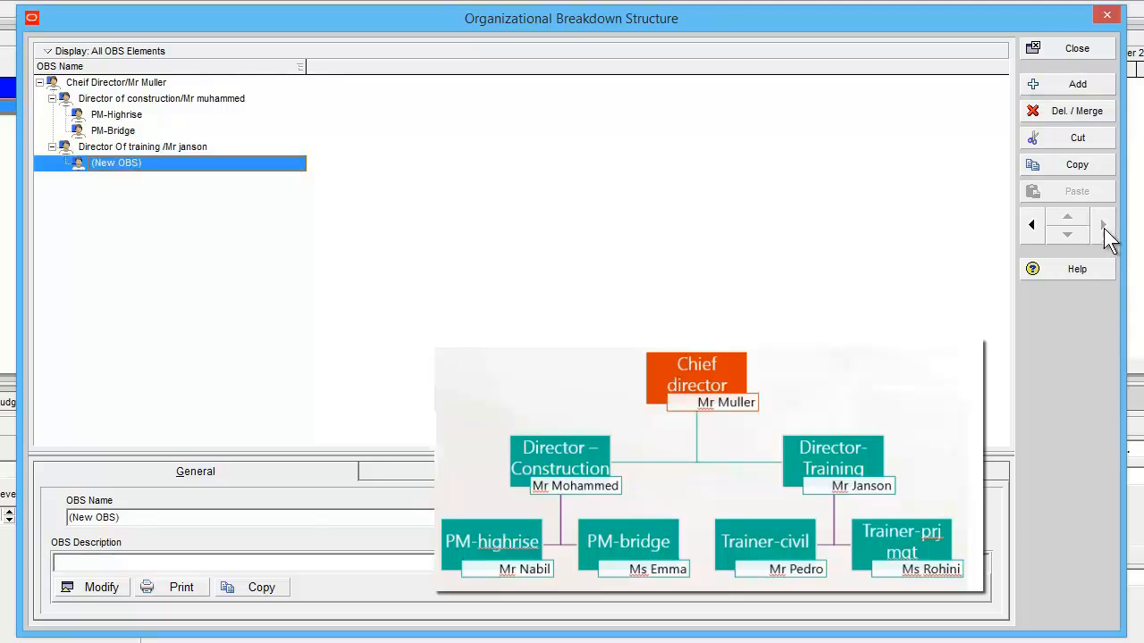
pyautogui.doubleClick(116, 163)
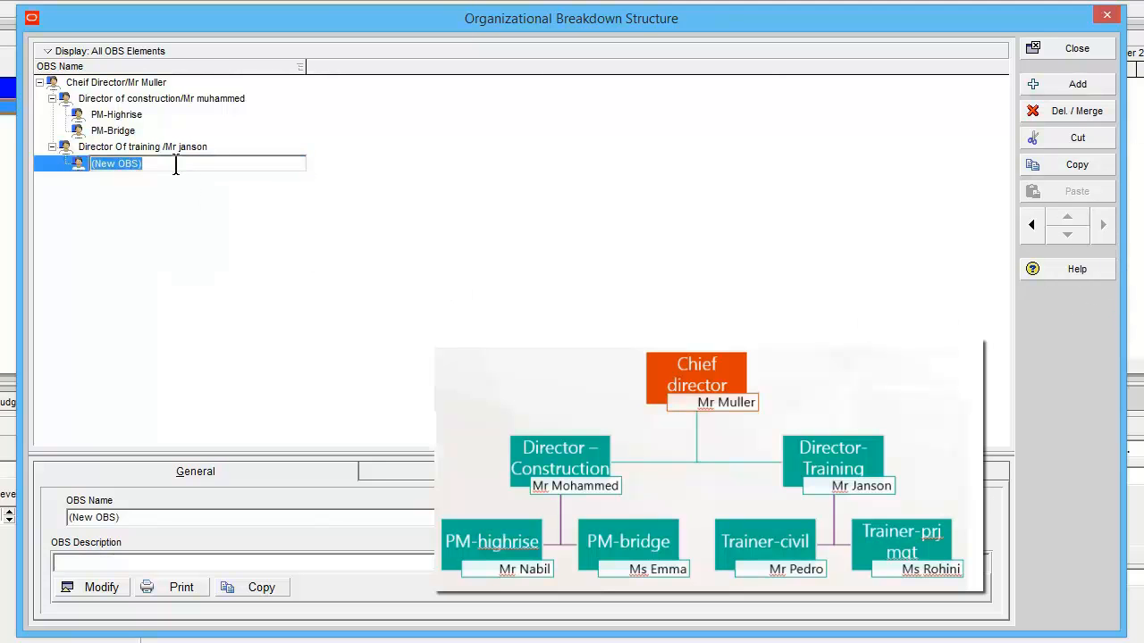
pyautogui.write('Tr')
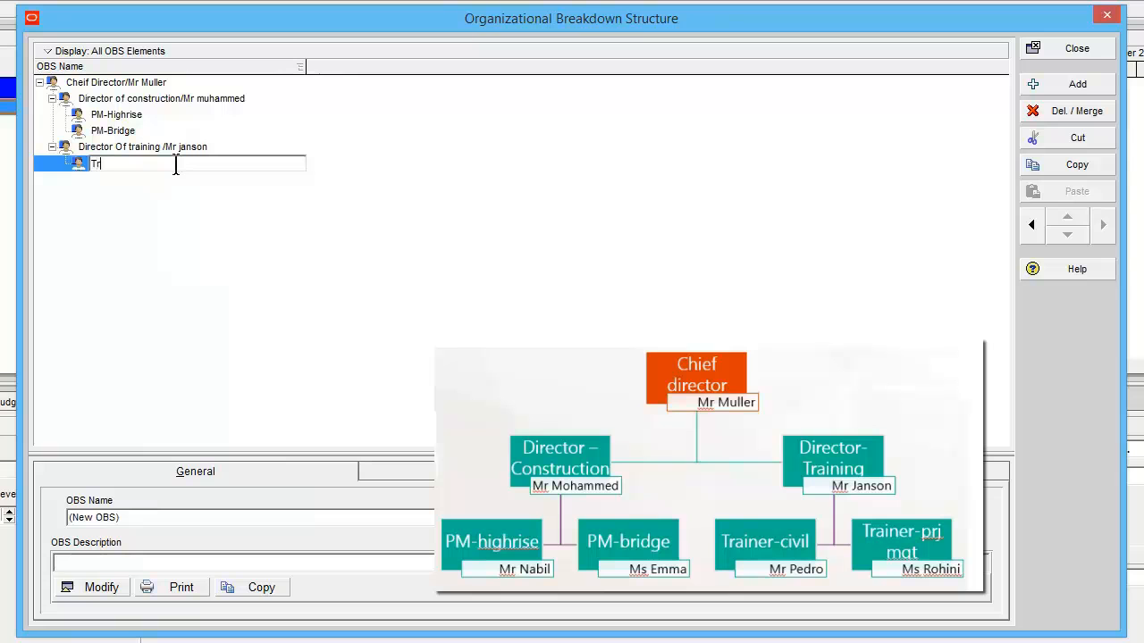
pyautogui.write('ainer-')
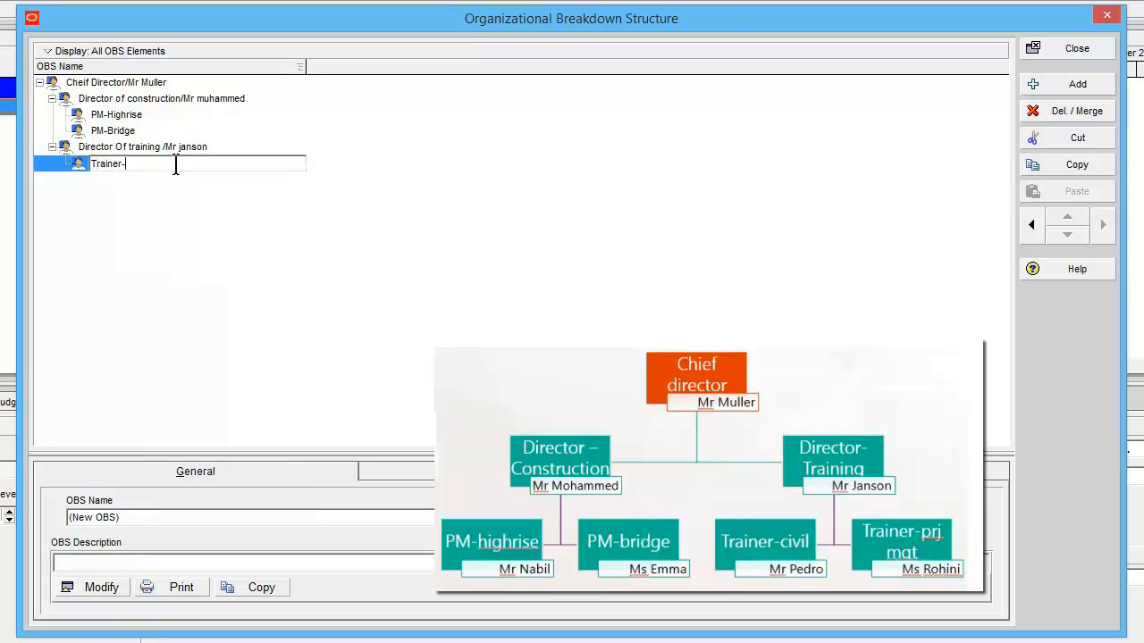
pyautogui.write('Civil')
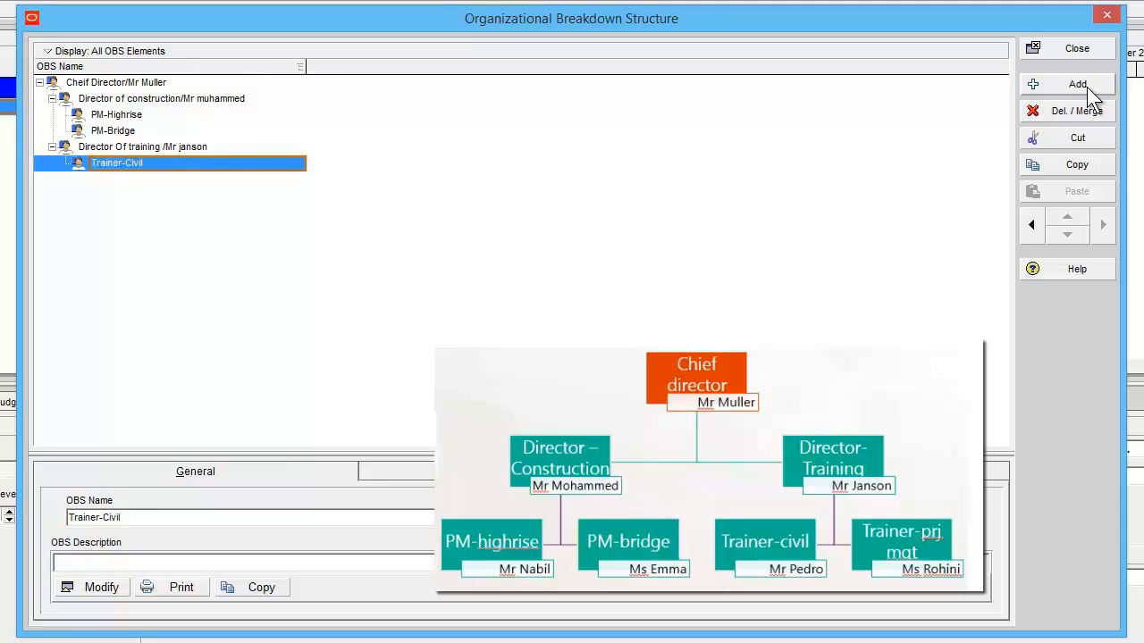
# Add a second training child named 'Trainer-Proj Mgt'
pyautogui.click(1077, 84)
pyautogui.write('T')
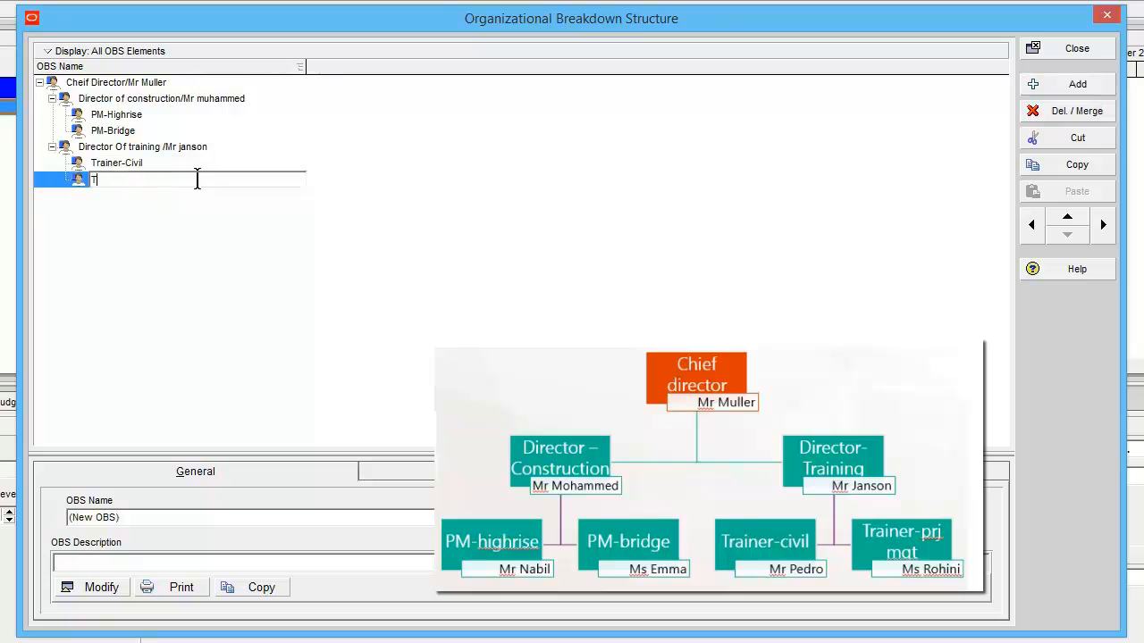
pyautogui.write('rainer-')
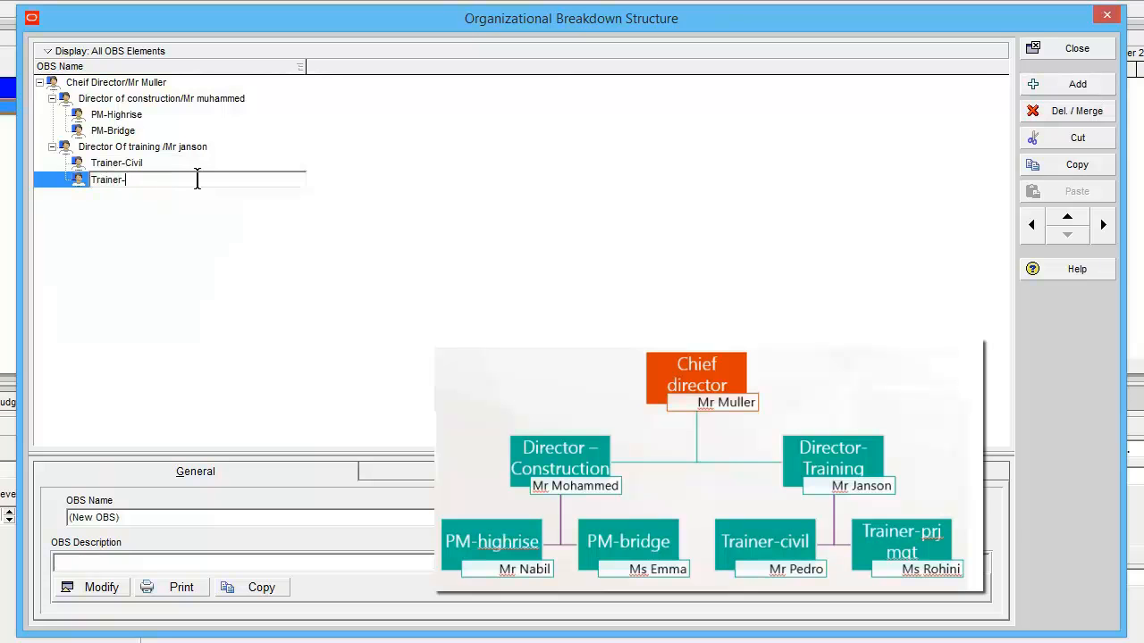
pyautogui.write('Proj Mgt')
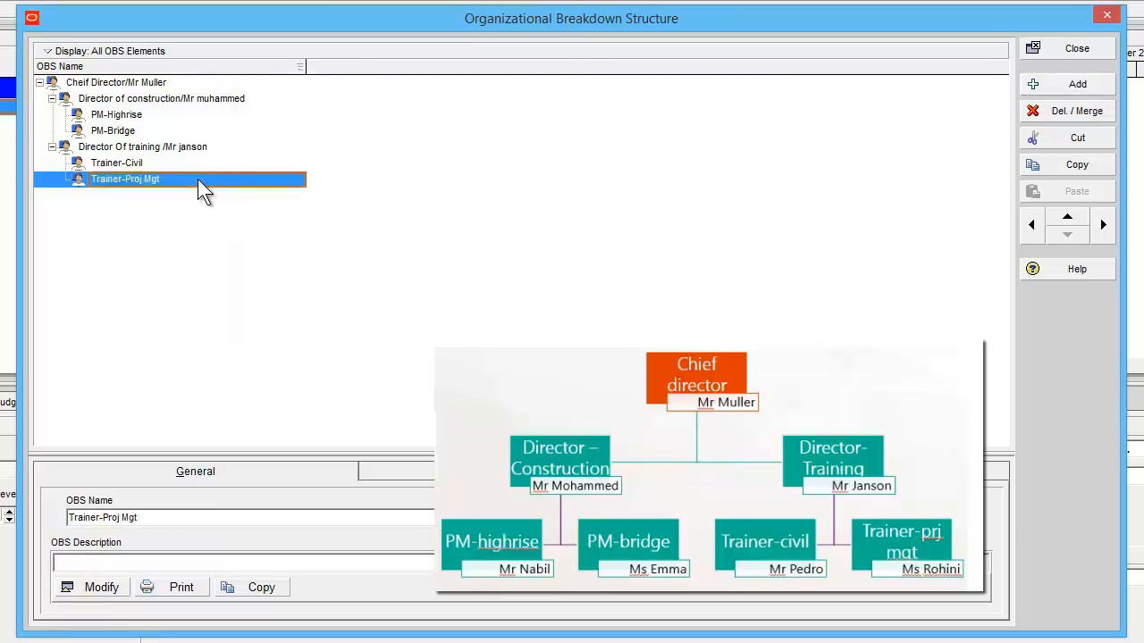
pyautogui.moveTo(168, 46)
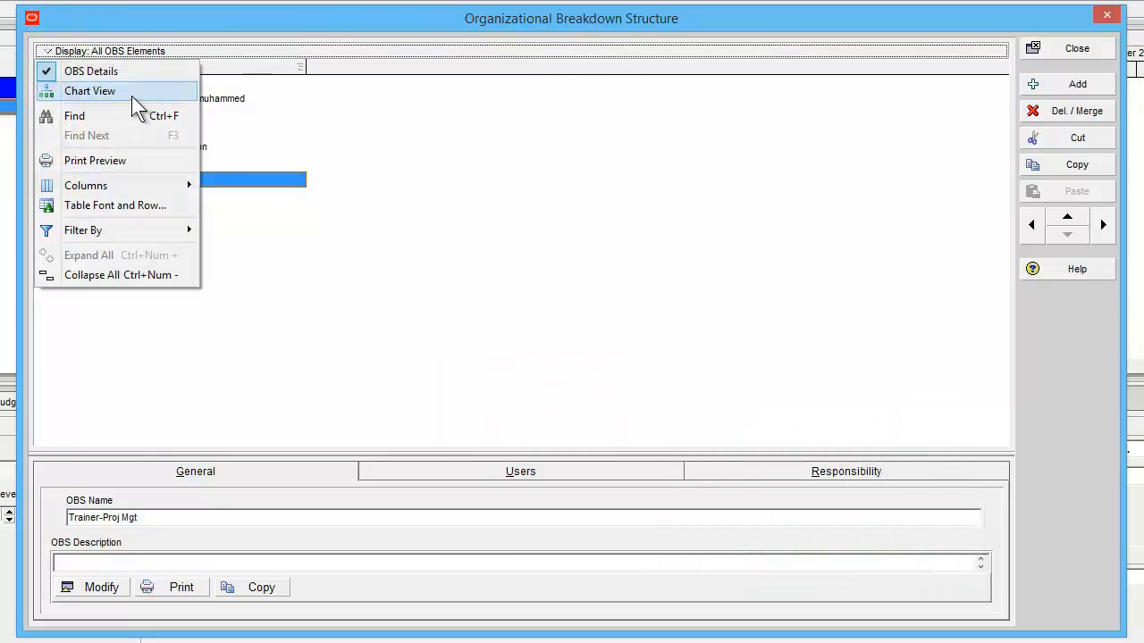
# Switch the OBS to Chart View and select the Director of construction box
pyautogui.click(89, 90)
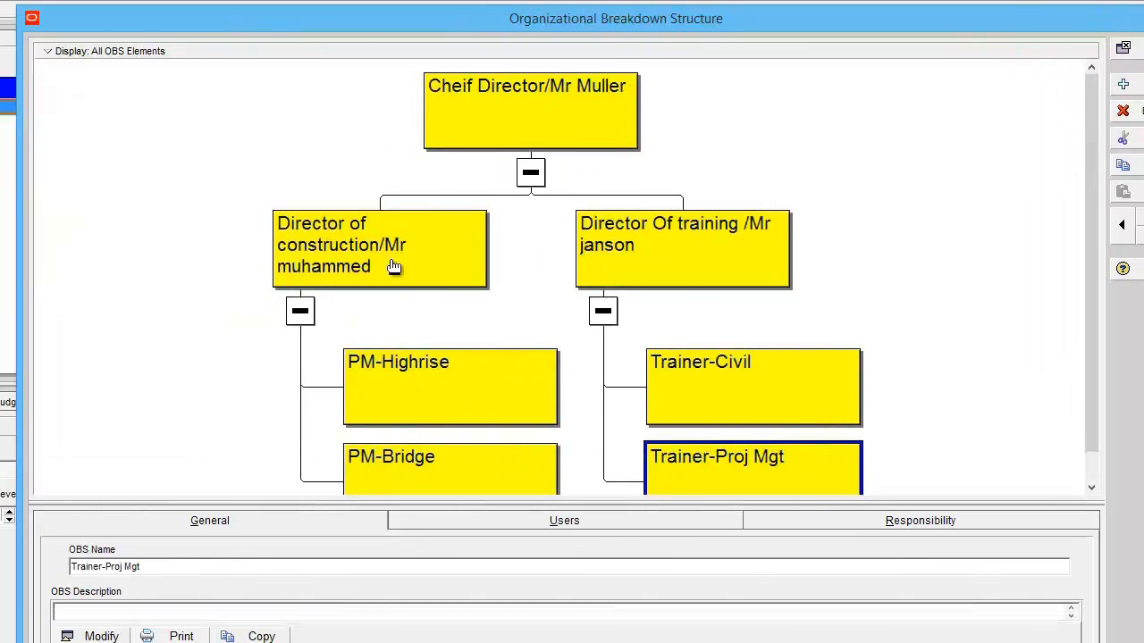
pyautogui.click(379, 248)
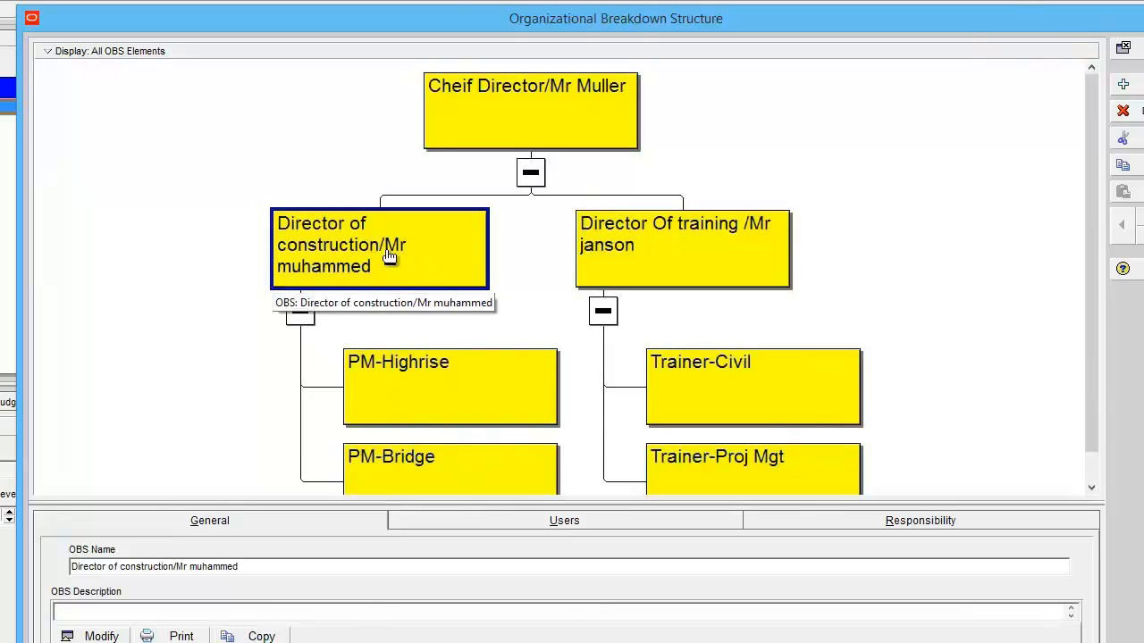
pyautogui.moveTo(320, 259)
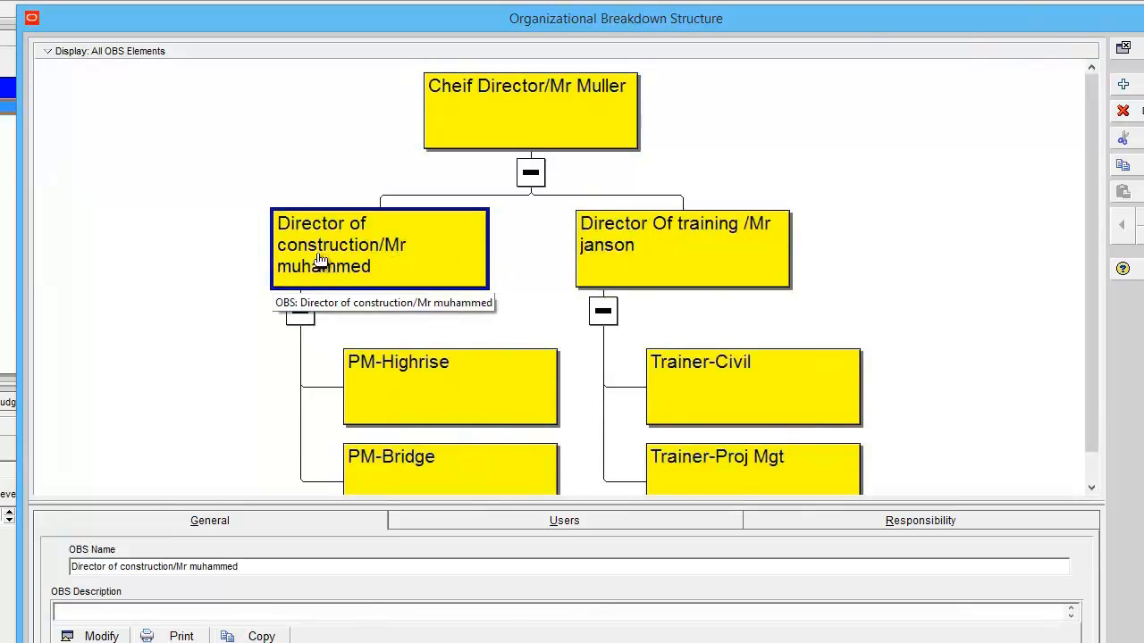
pyautogui.moveTo(61, 64)
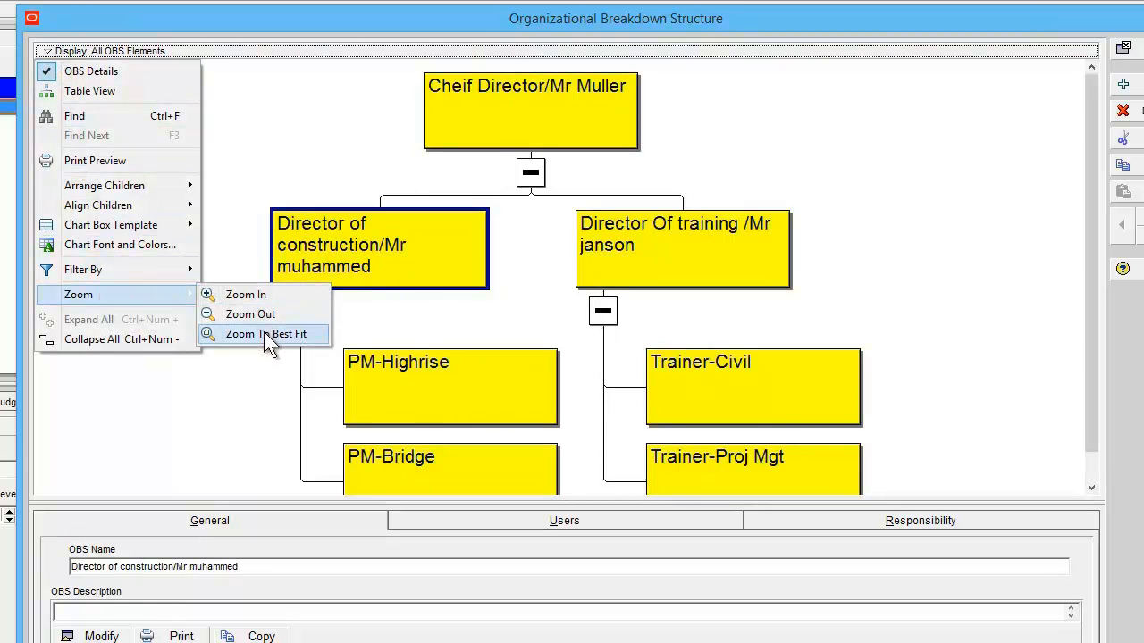
# Zoom the chart to best fit and arrange both directors' children horizontally
pyautogui.click(262, 333)
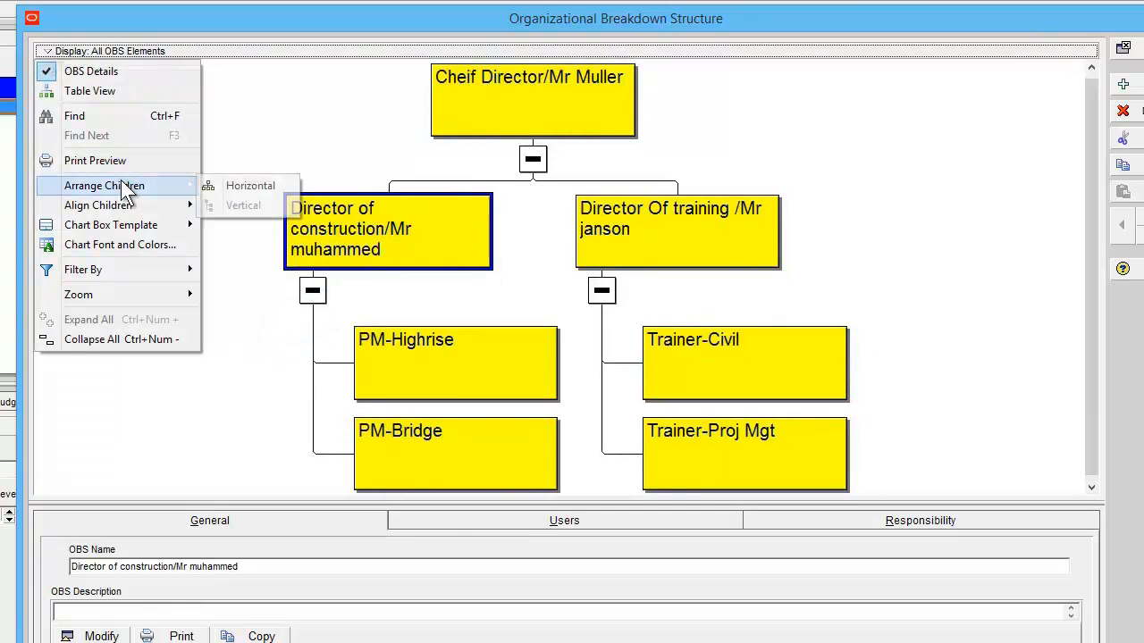
pyautogui.click(251, 185)
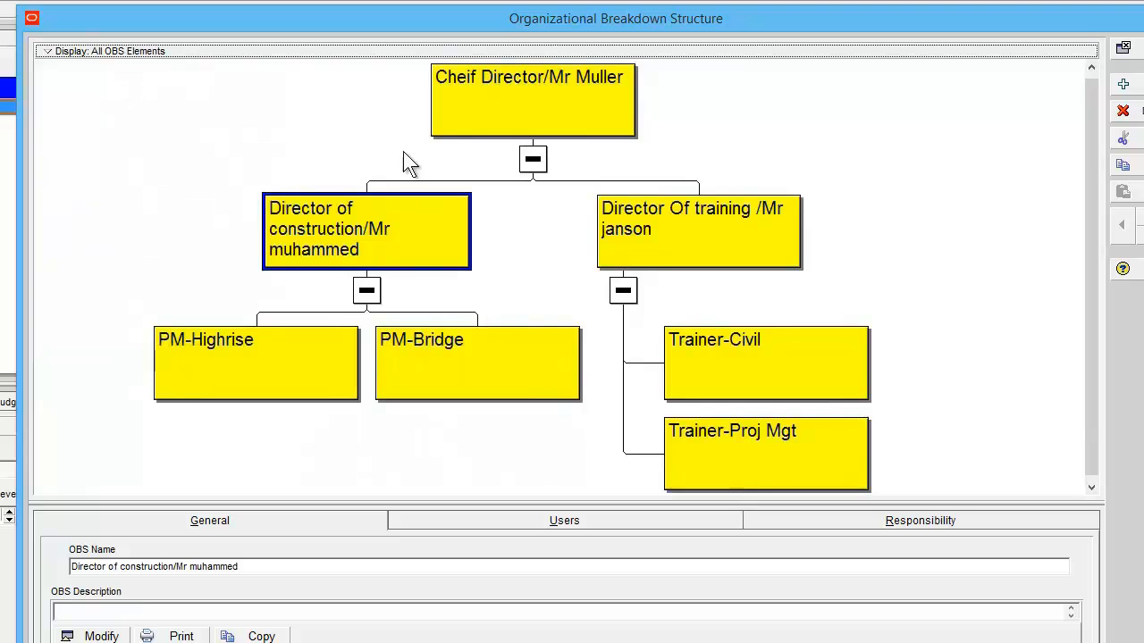
pyautogui.click(698, 231)
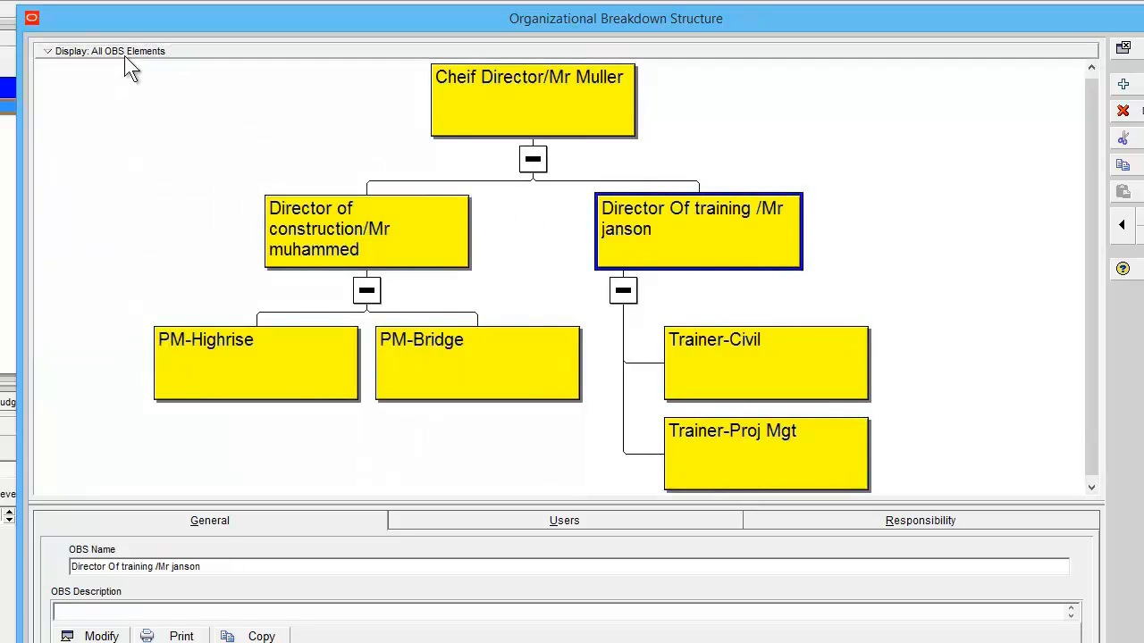
pyautogui.click(107, 51)
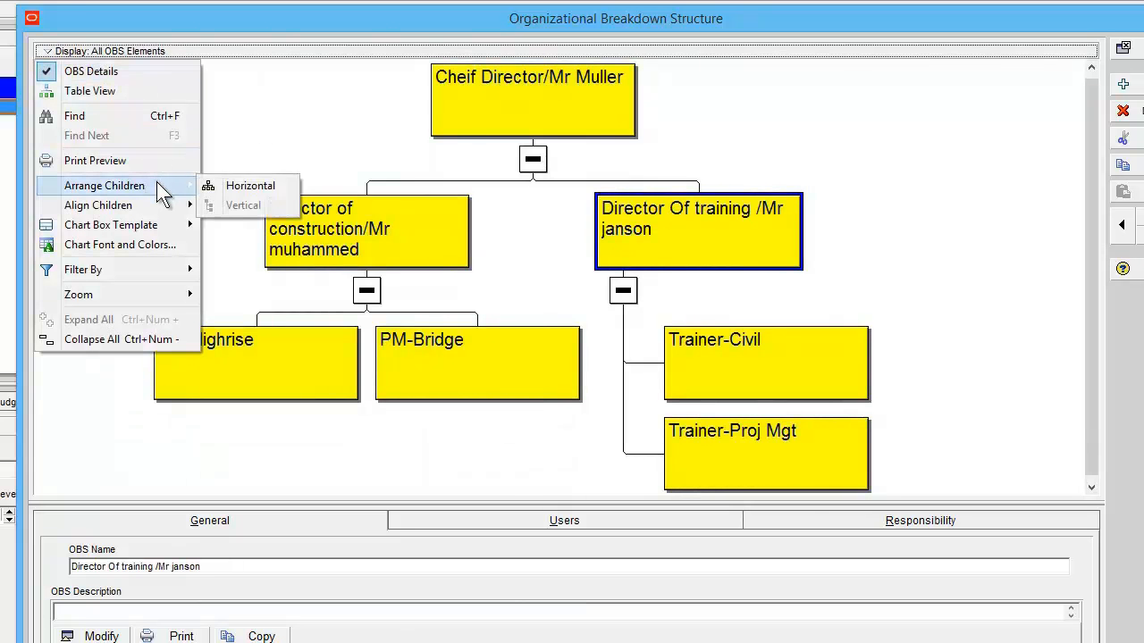
pyautogui.click(250, 185)
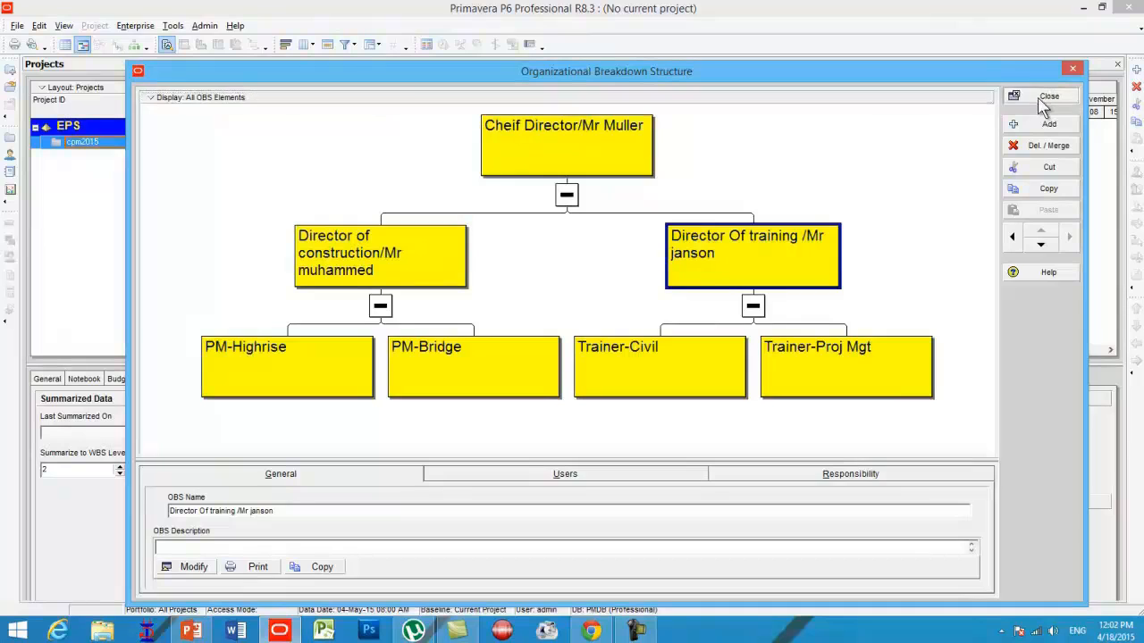
# Close the Organizational Breakdown Structure window
pyautogui.click(1048, 96)
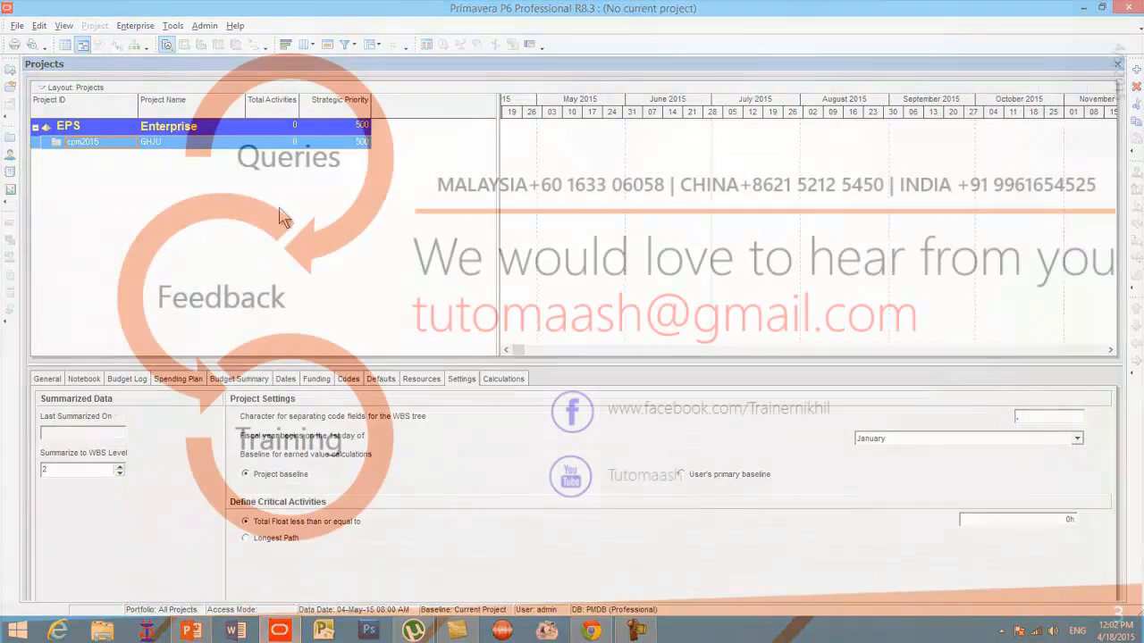